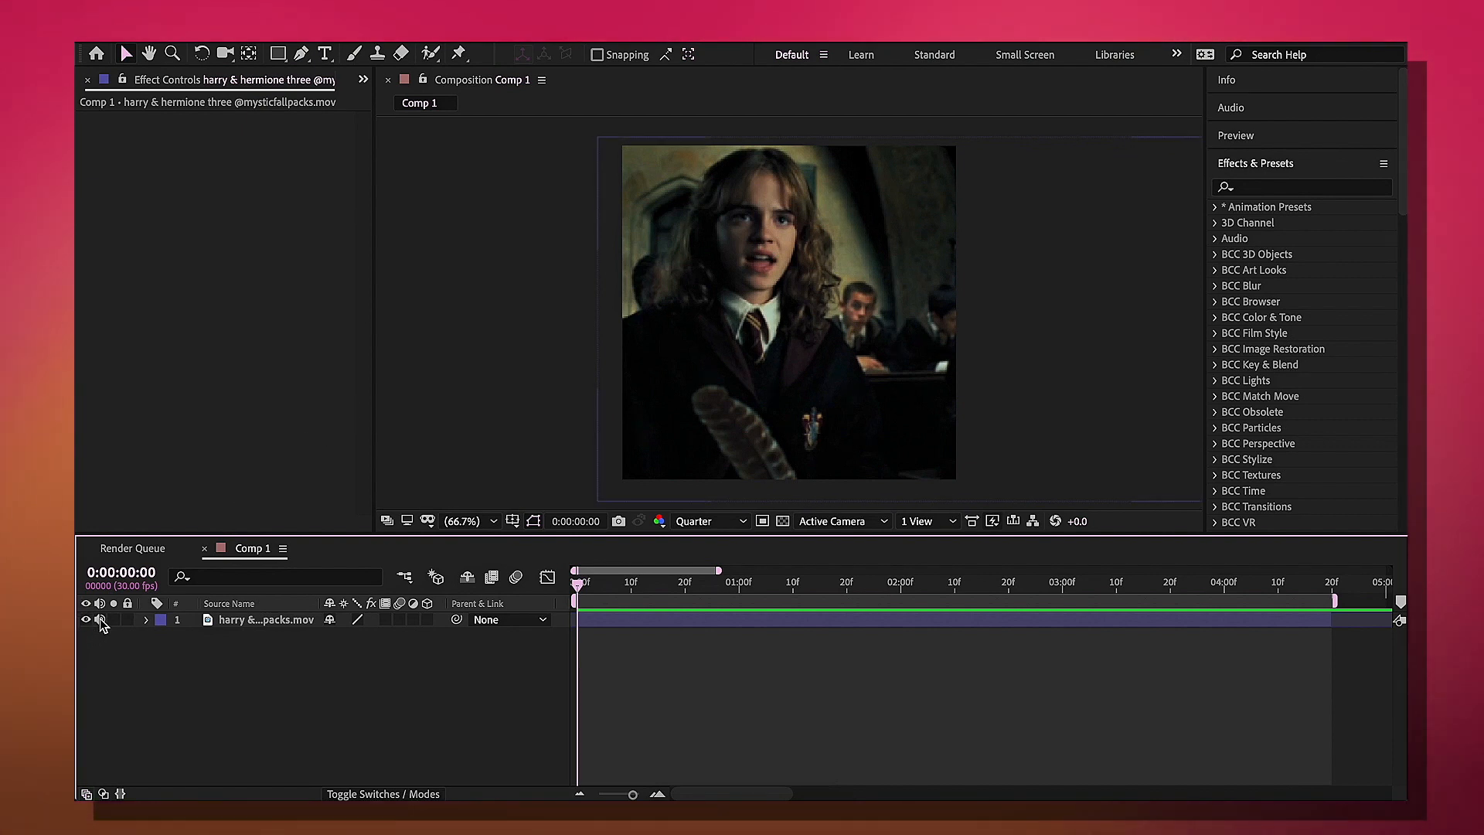
Step: Switch from After Effects to the browser showing the Google home page
{"action": "left_click", "coordinate": [99, 619]}
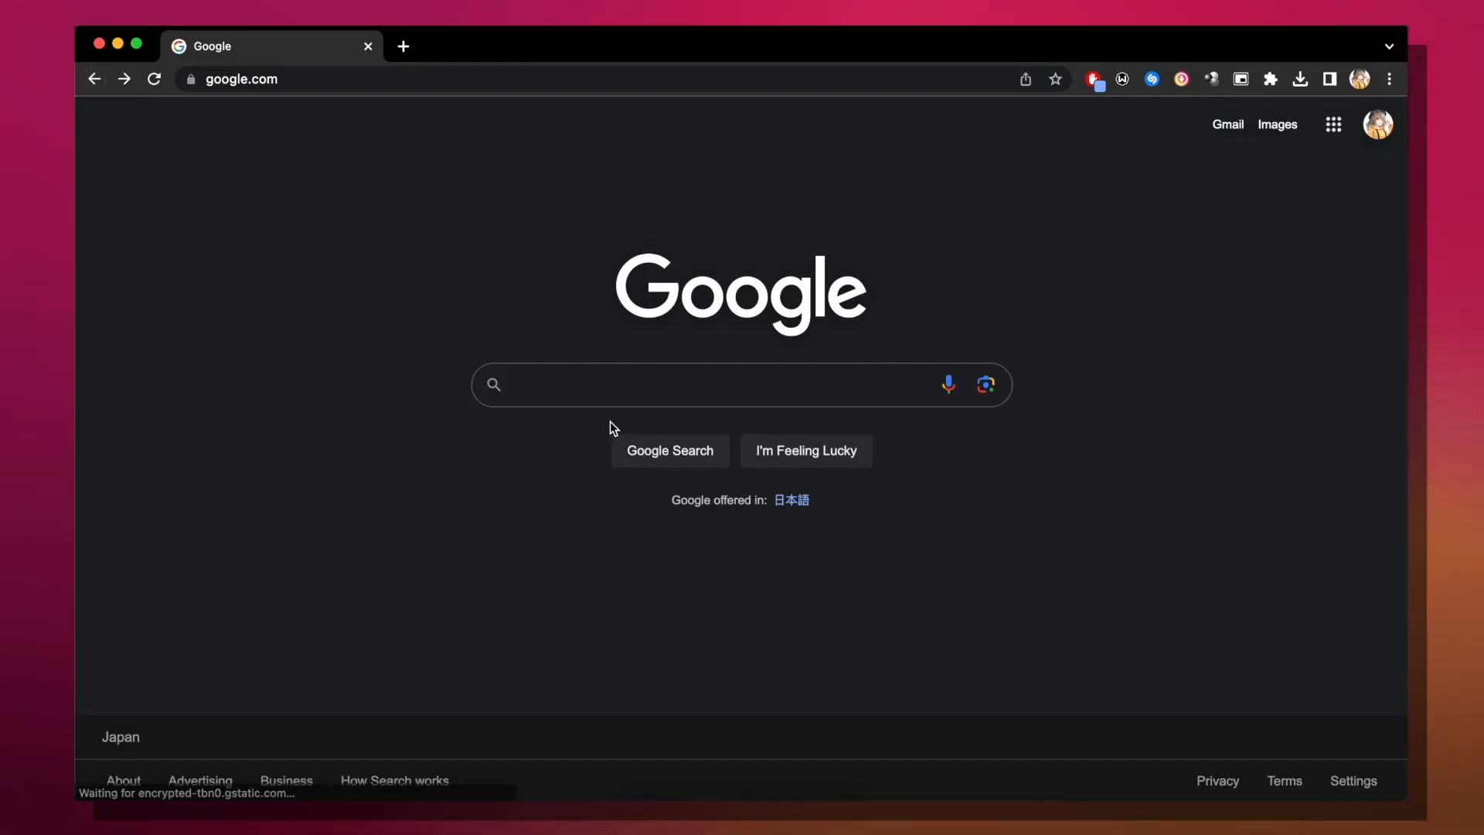
Step: Search Google for voicechanger.io and open the 'Voice Changer - Online & Free' result
{"action": "type", "text": "voiced"}
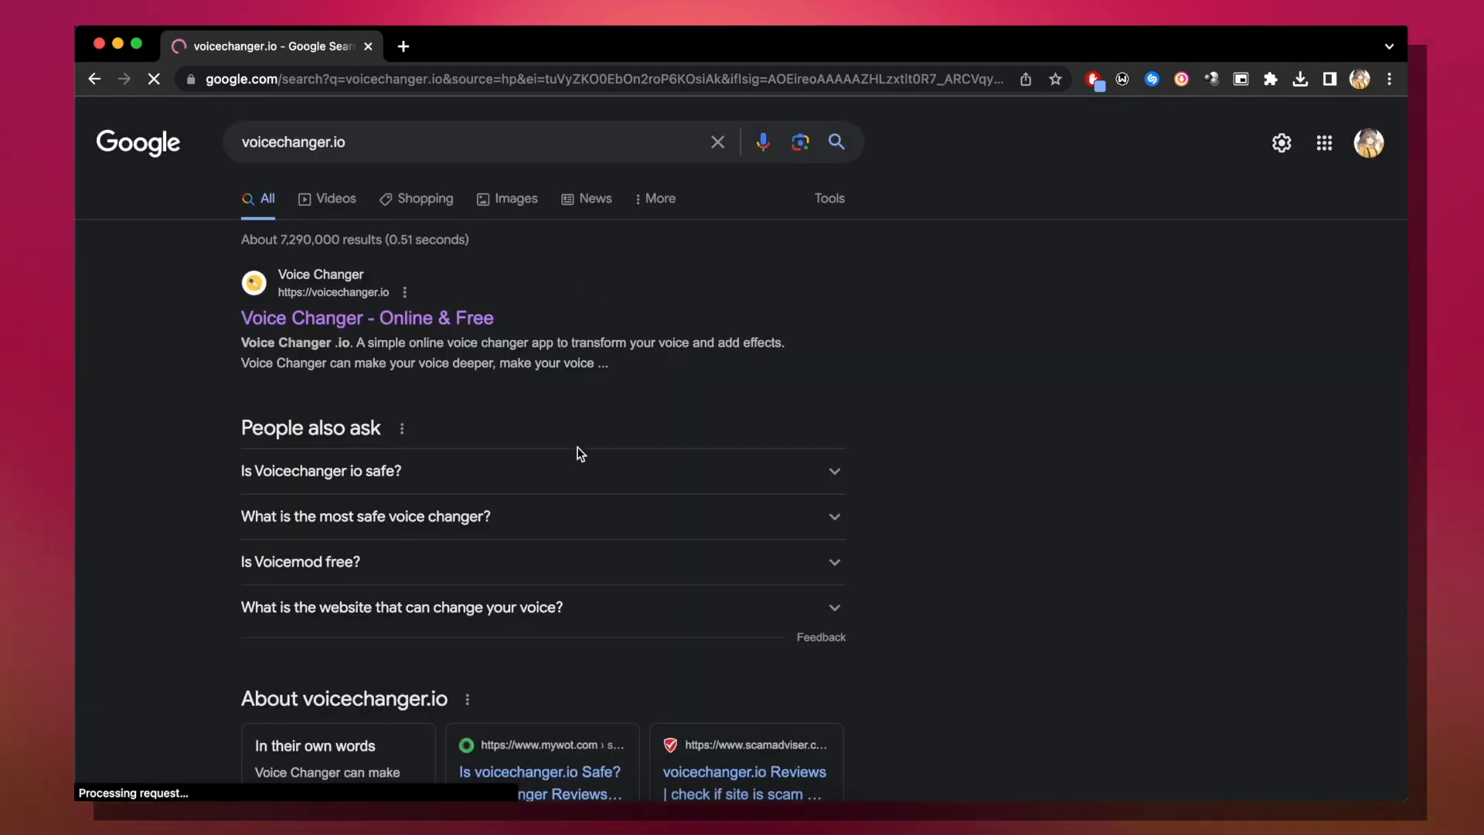
{"action": "left_click", "coordinate": [367, 317]}
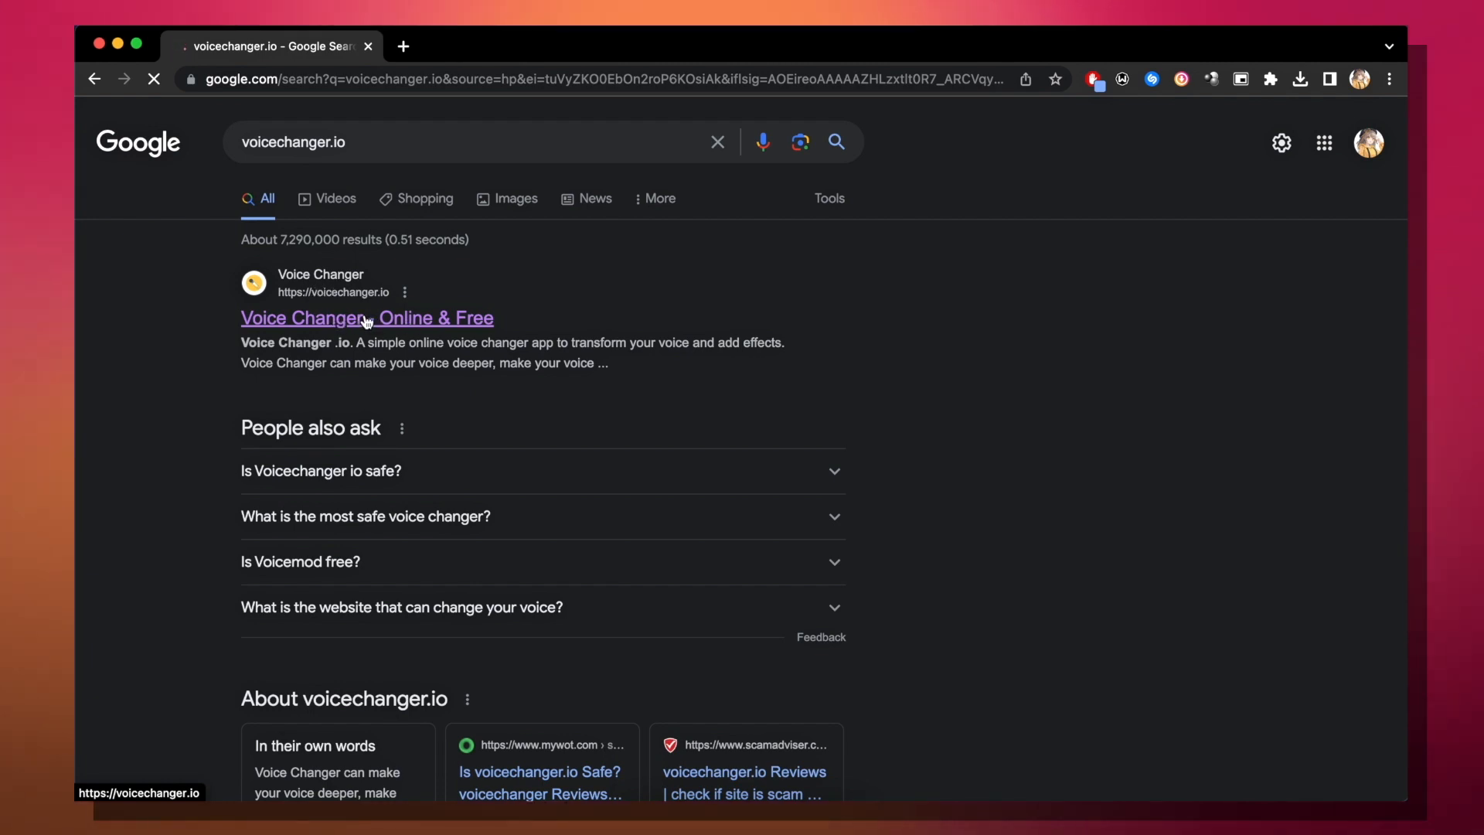
{"action": "left_click", "coordinate": [320, 471]}
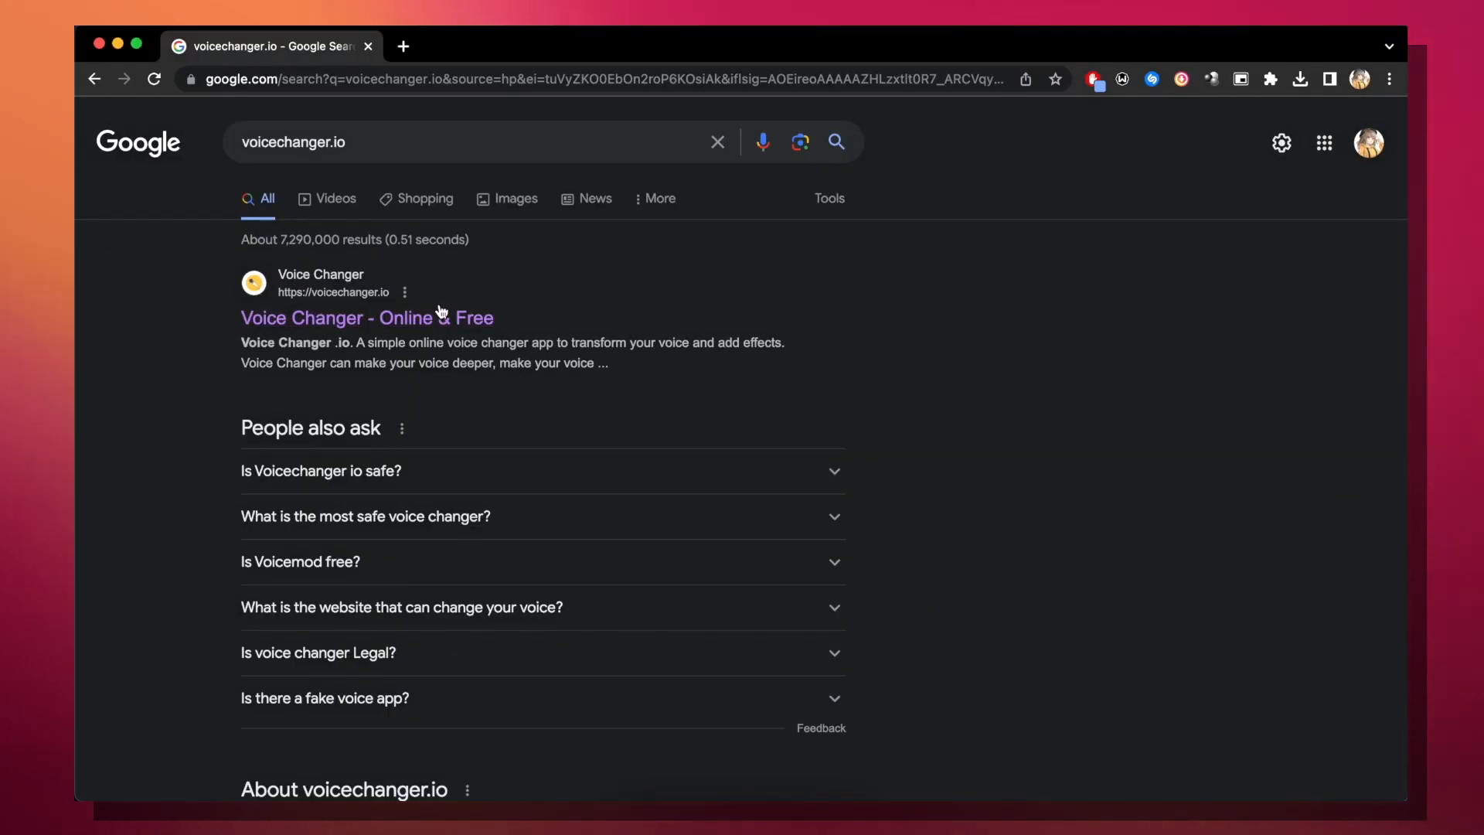
{"action": "left_click", "coordinate": [366, 317]}
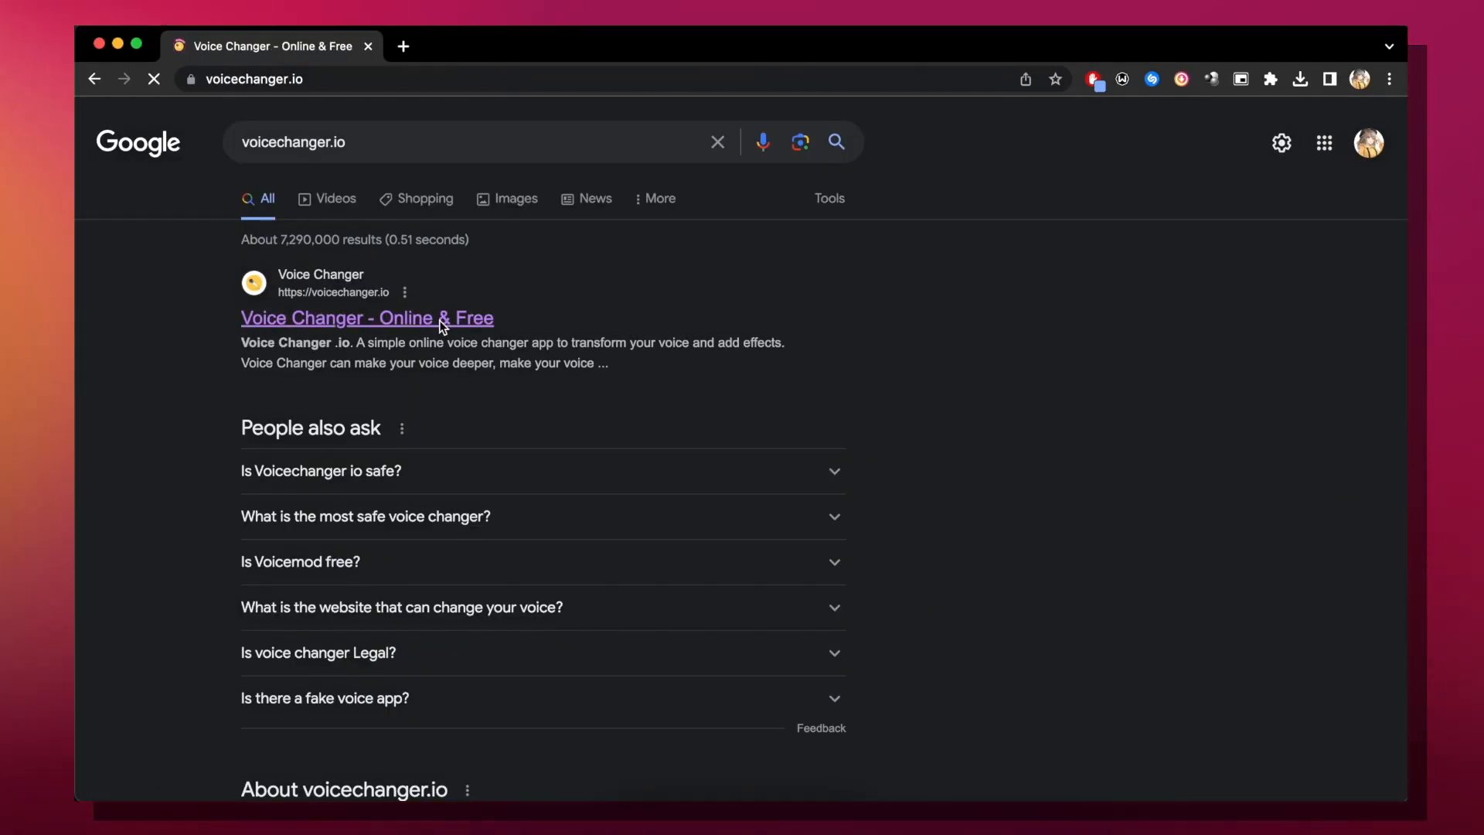
Step: Start an audio upload on voicechanger.io and choose Comp 1_4.mp4 from the Desktop
{"action": "left_click", "coordinate": [366, 317]}
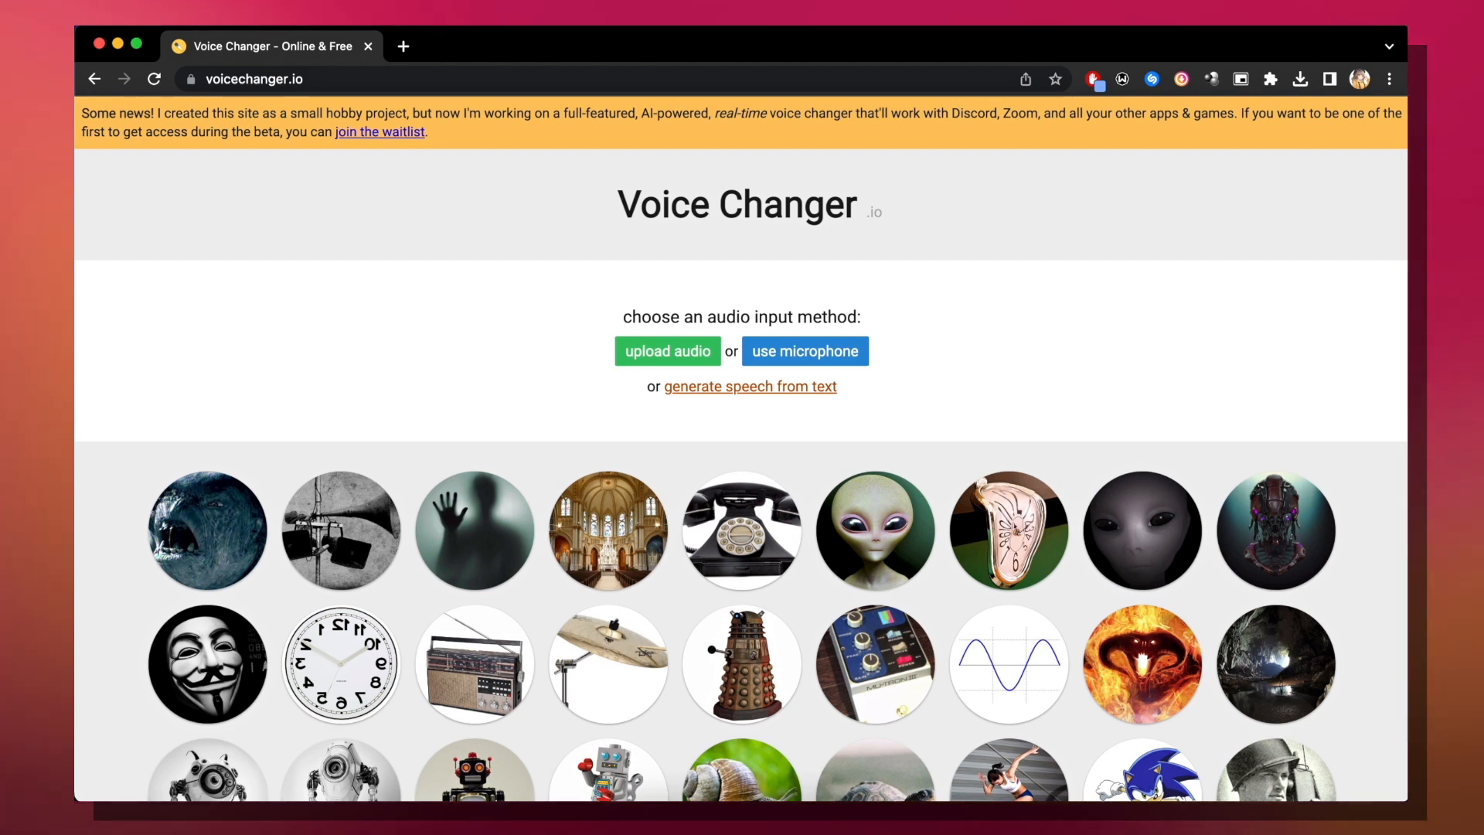
{"action": "mouse_move", "coordinate": [667, 351]}
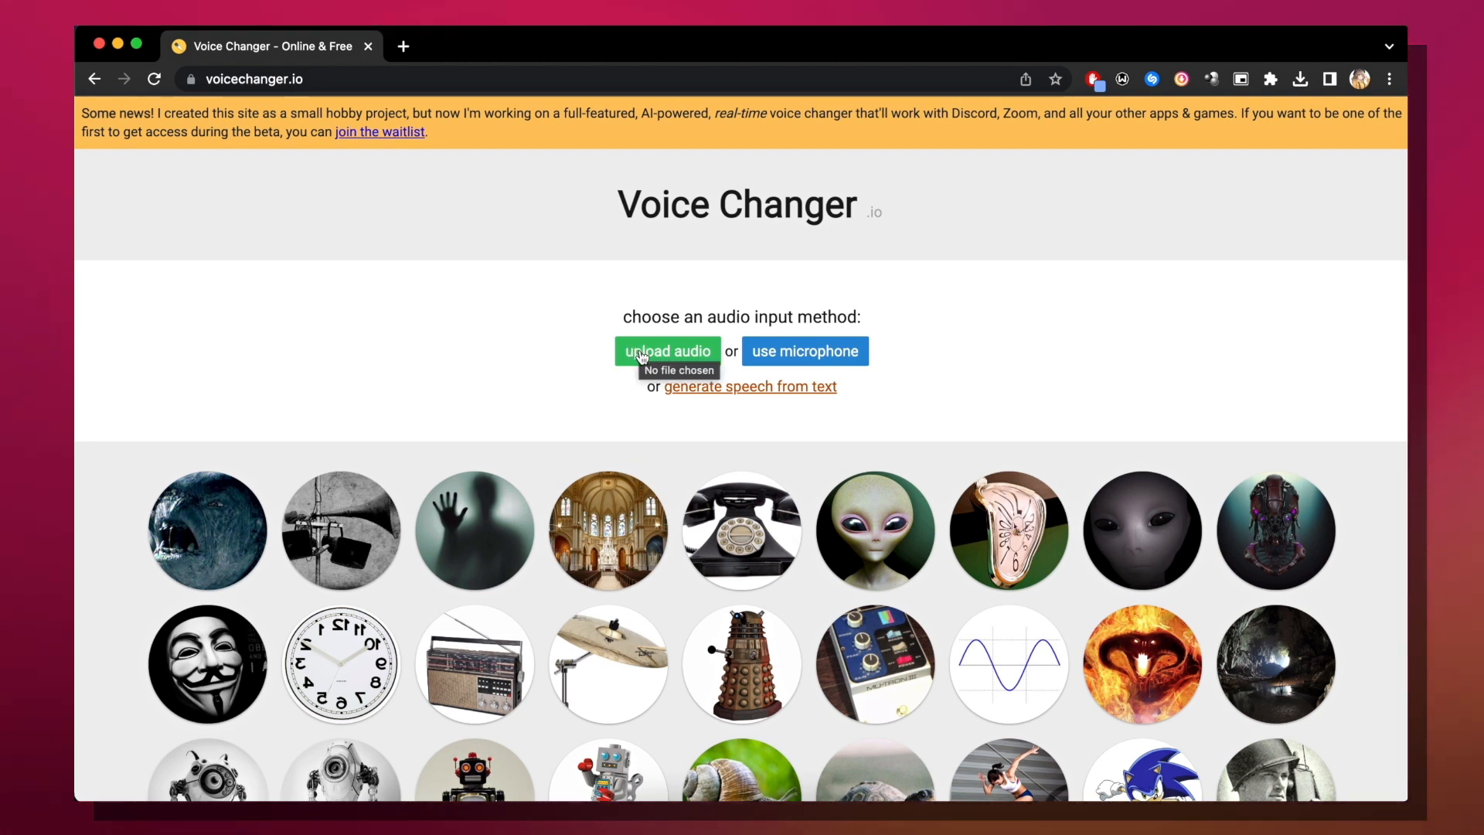
{"action": "left_click", "coordinate": [666, 351]}
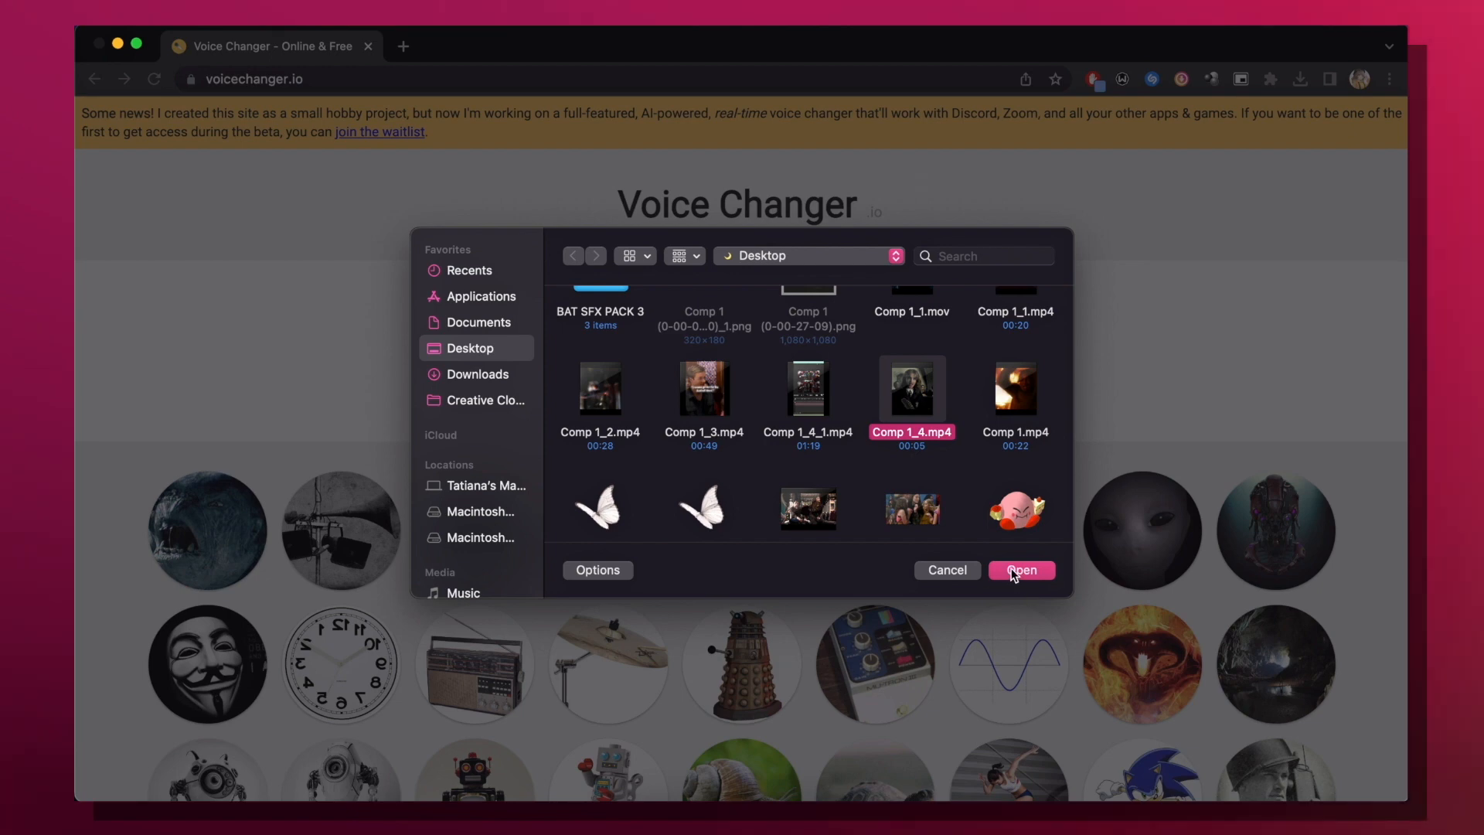
Step: Upload Comp 1_4.mp4 and apply a voice effect to render a 4-second clip
{"action": "left_click", "coordinate": [1021, 570]}
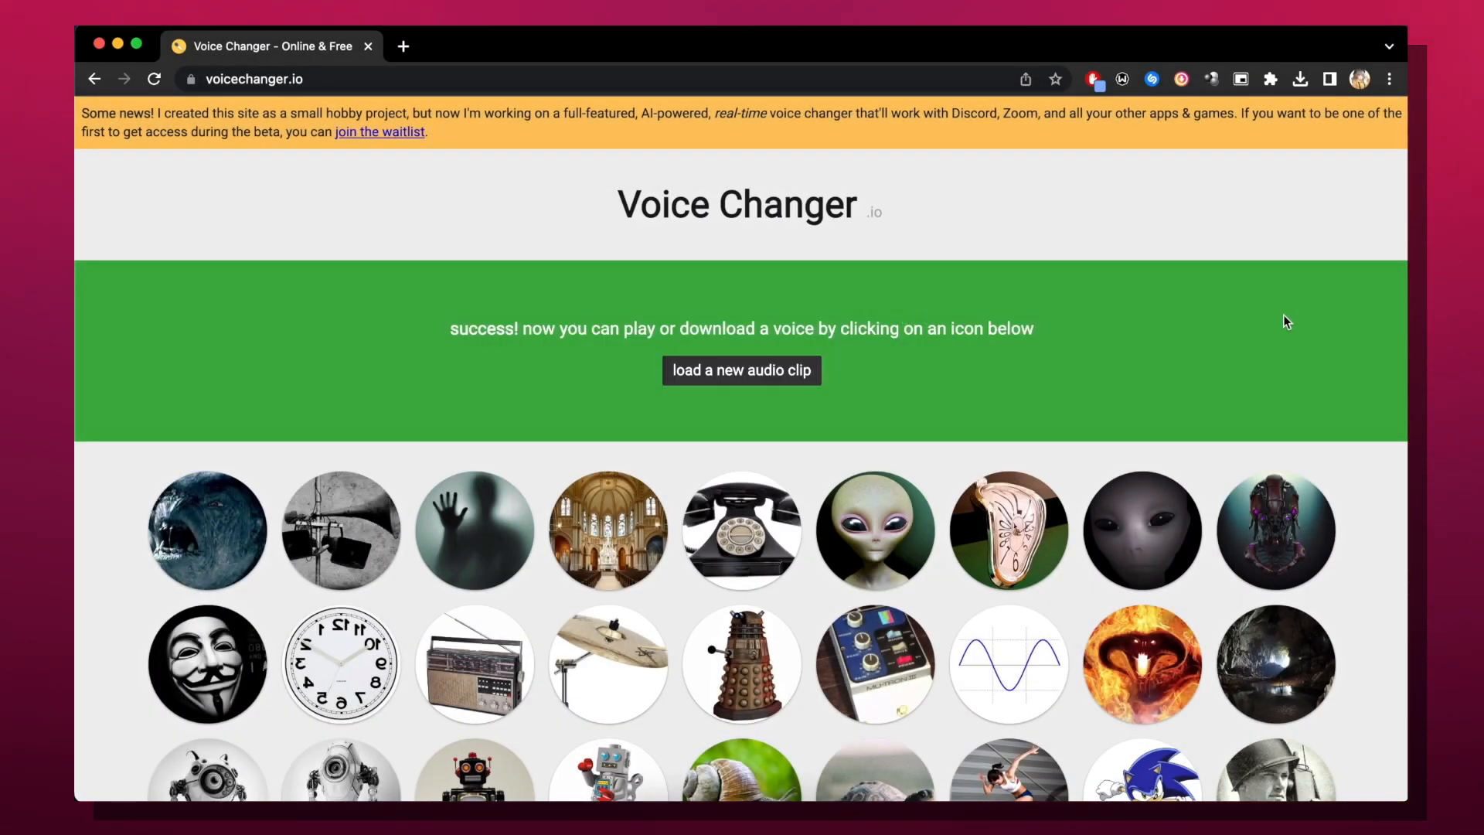
{"action": "scroll", "scroll_direction": "down", "scroll_amount": 3}
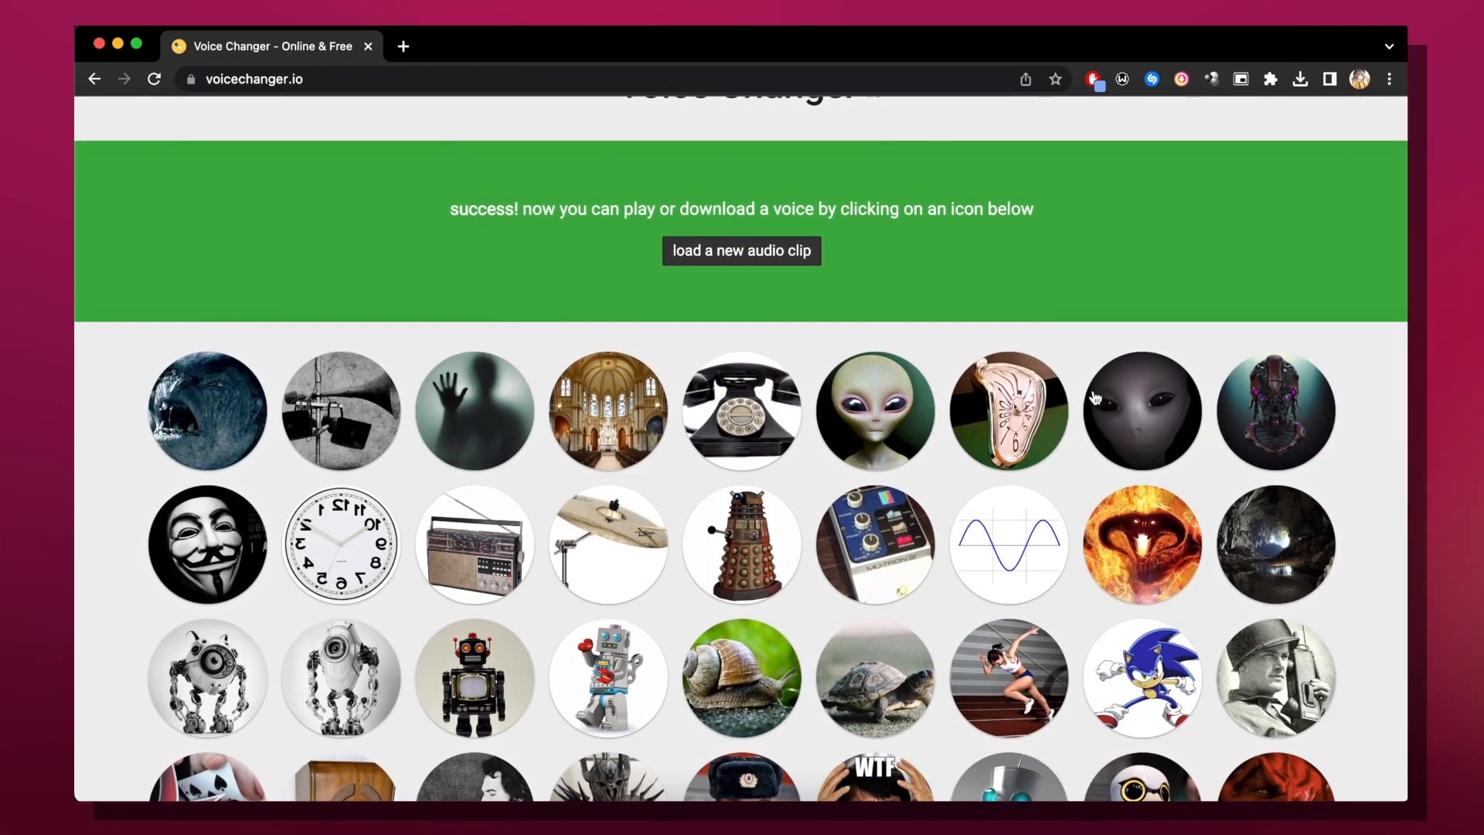
{"action": "mouse_move", "coordinate": [779, 313]}
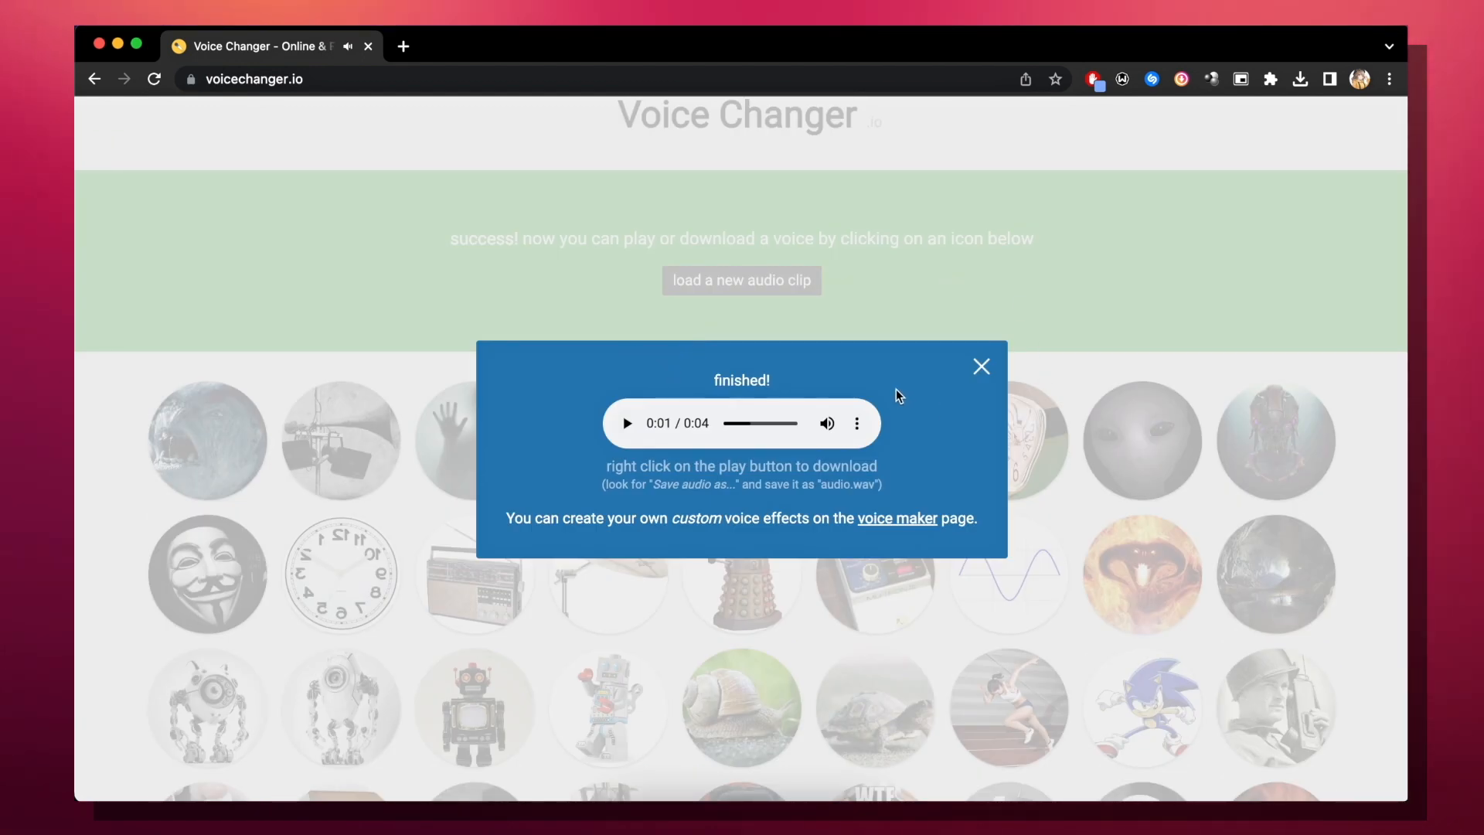
{"action": "left_click", "coordinate": [855, 423]}
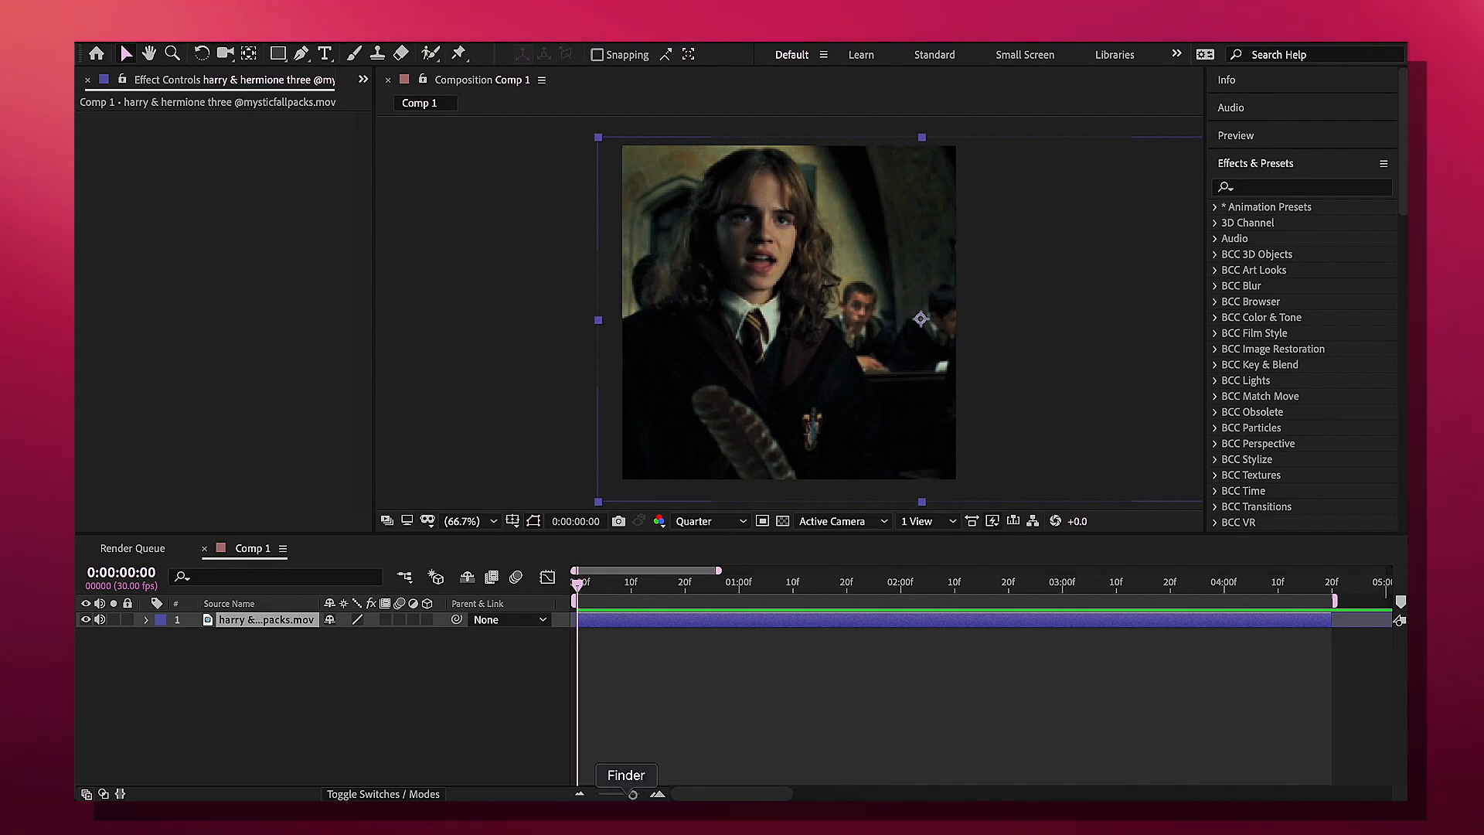
Step: Find the voice-changed WAV in Downloads and drag it into the Comp 1 timeline
{"action": "left_click", "coordinate": [625, 774]}
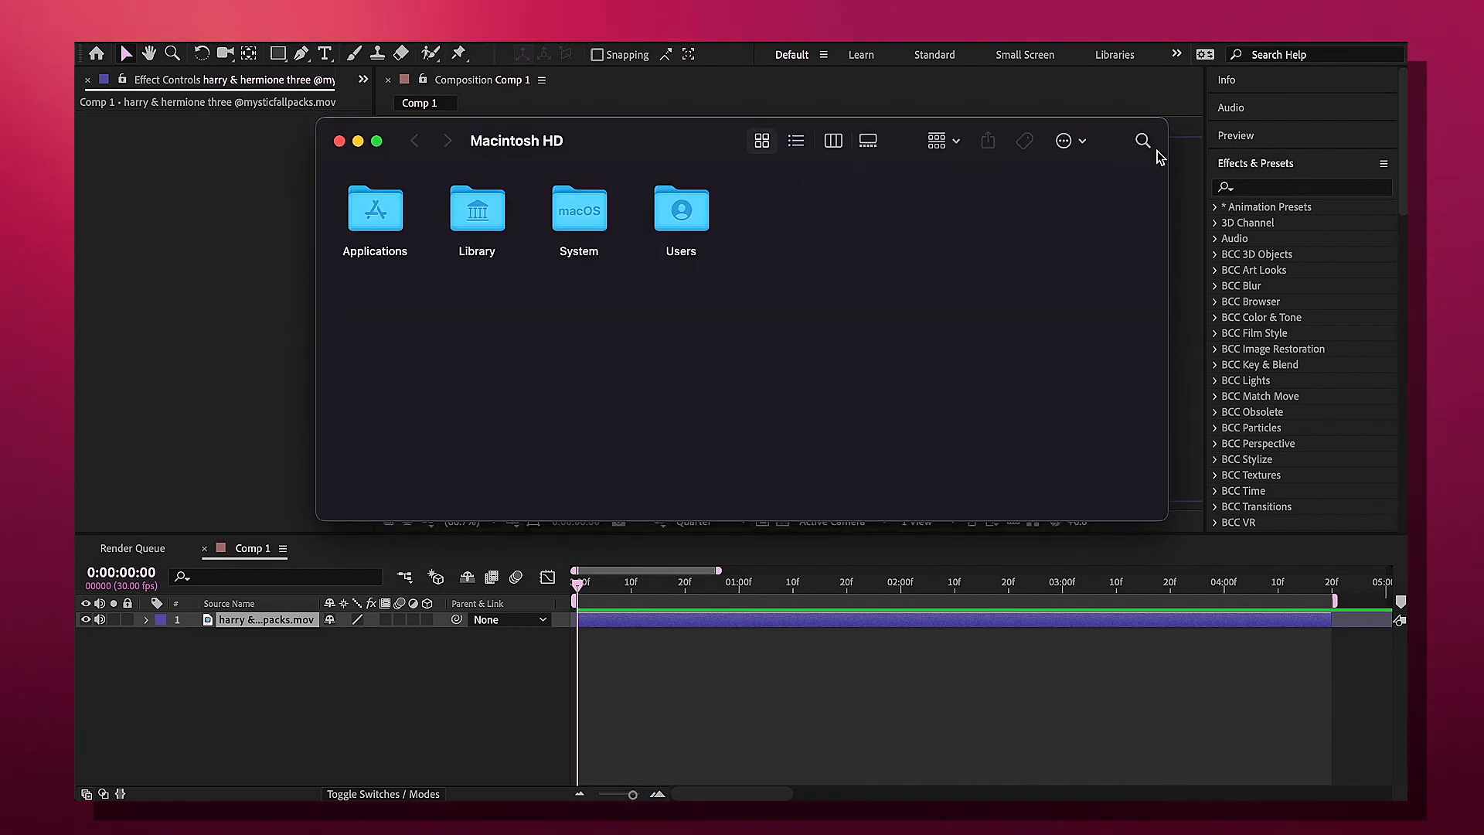
{"action": "type", "text": "downloa"}
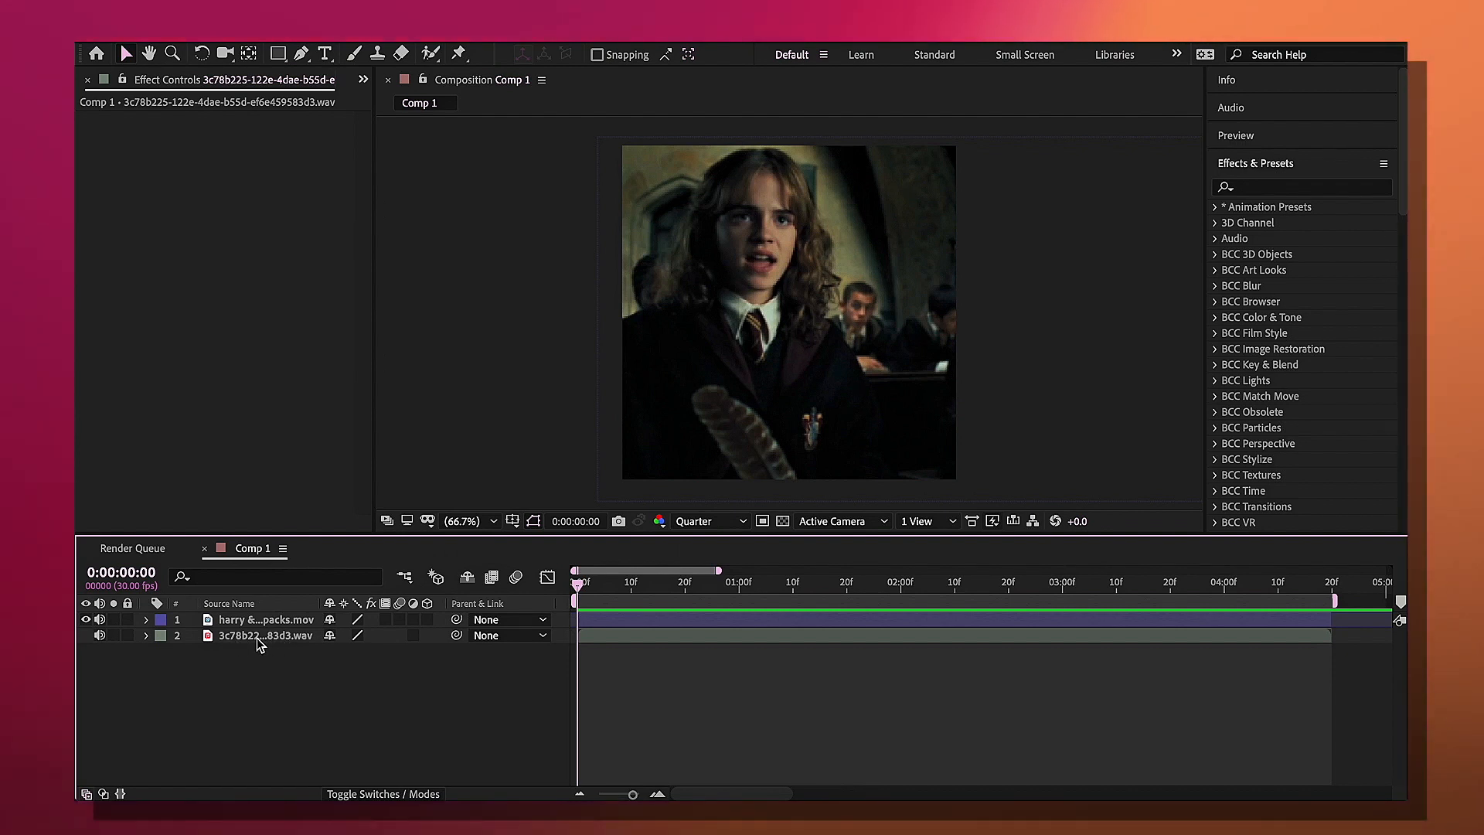
{"action": "left_click", "coordinate": [265, 619]}
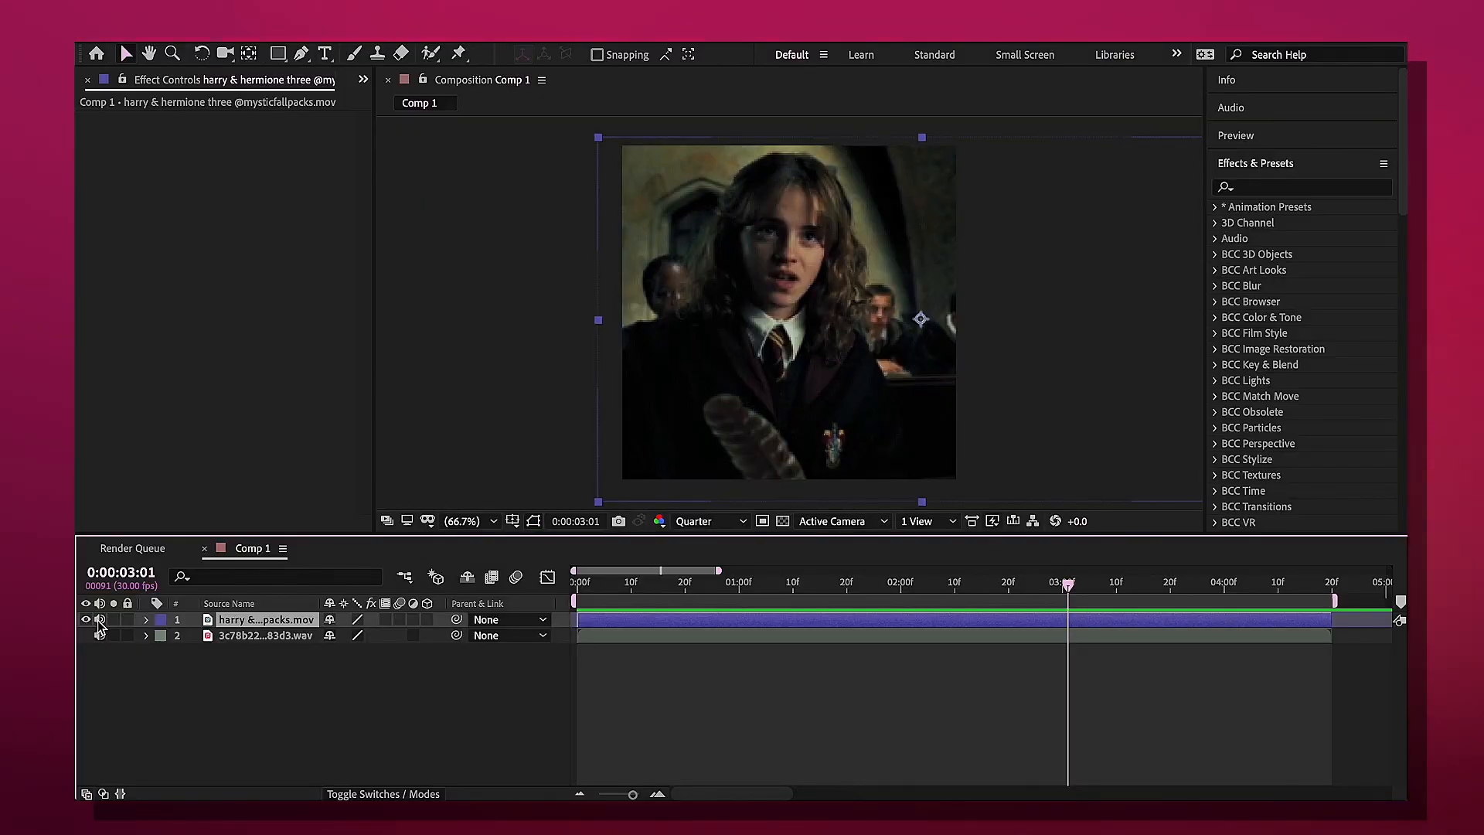
Step: Turn off the Audio switch on the Hermione clip layer in the timeline
{"action": "left_click", "coordinate": [614, 581]}
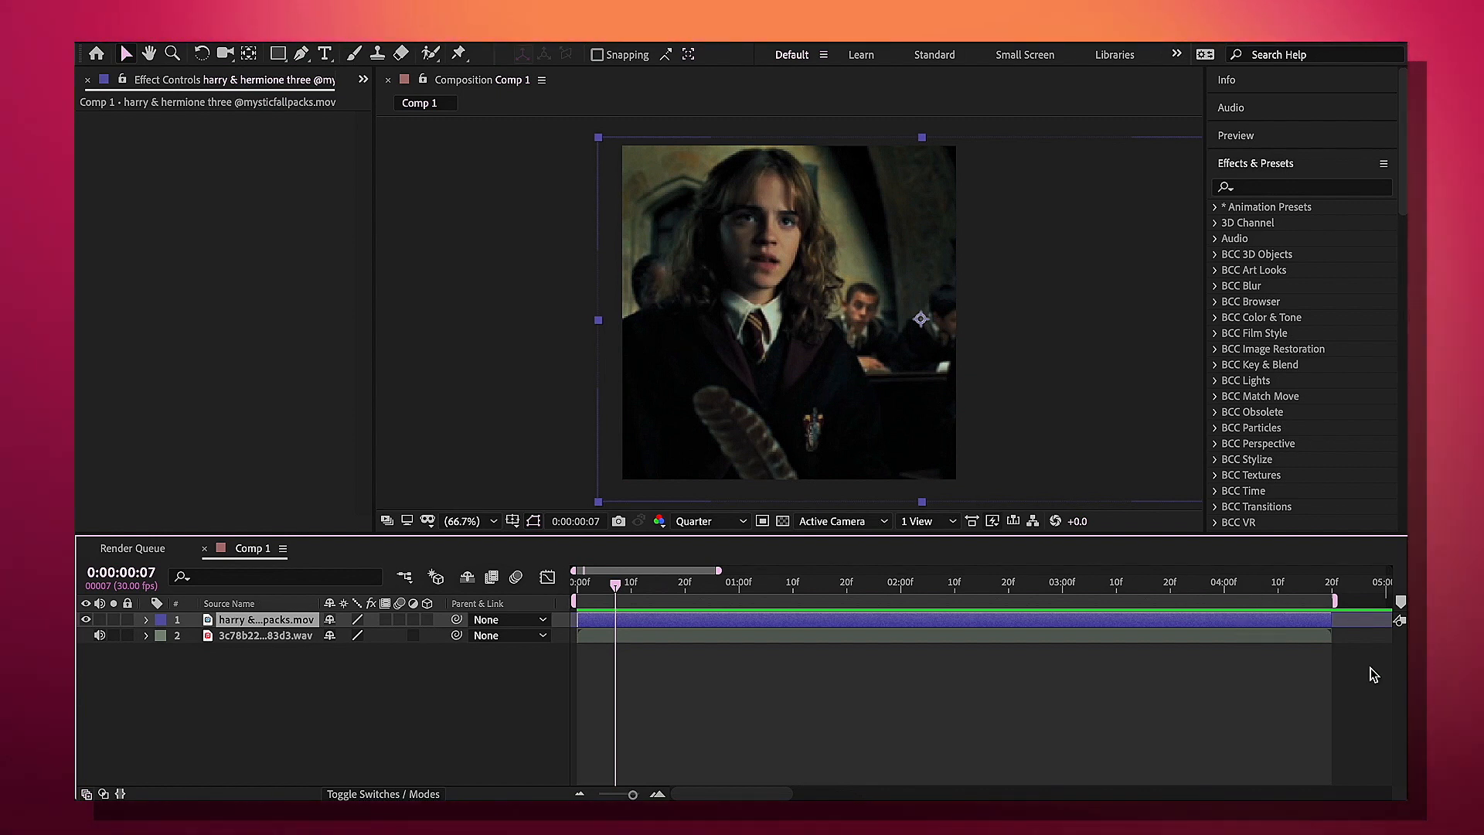
{"action": "mouse_move", "coordinate": [1090, 632]}
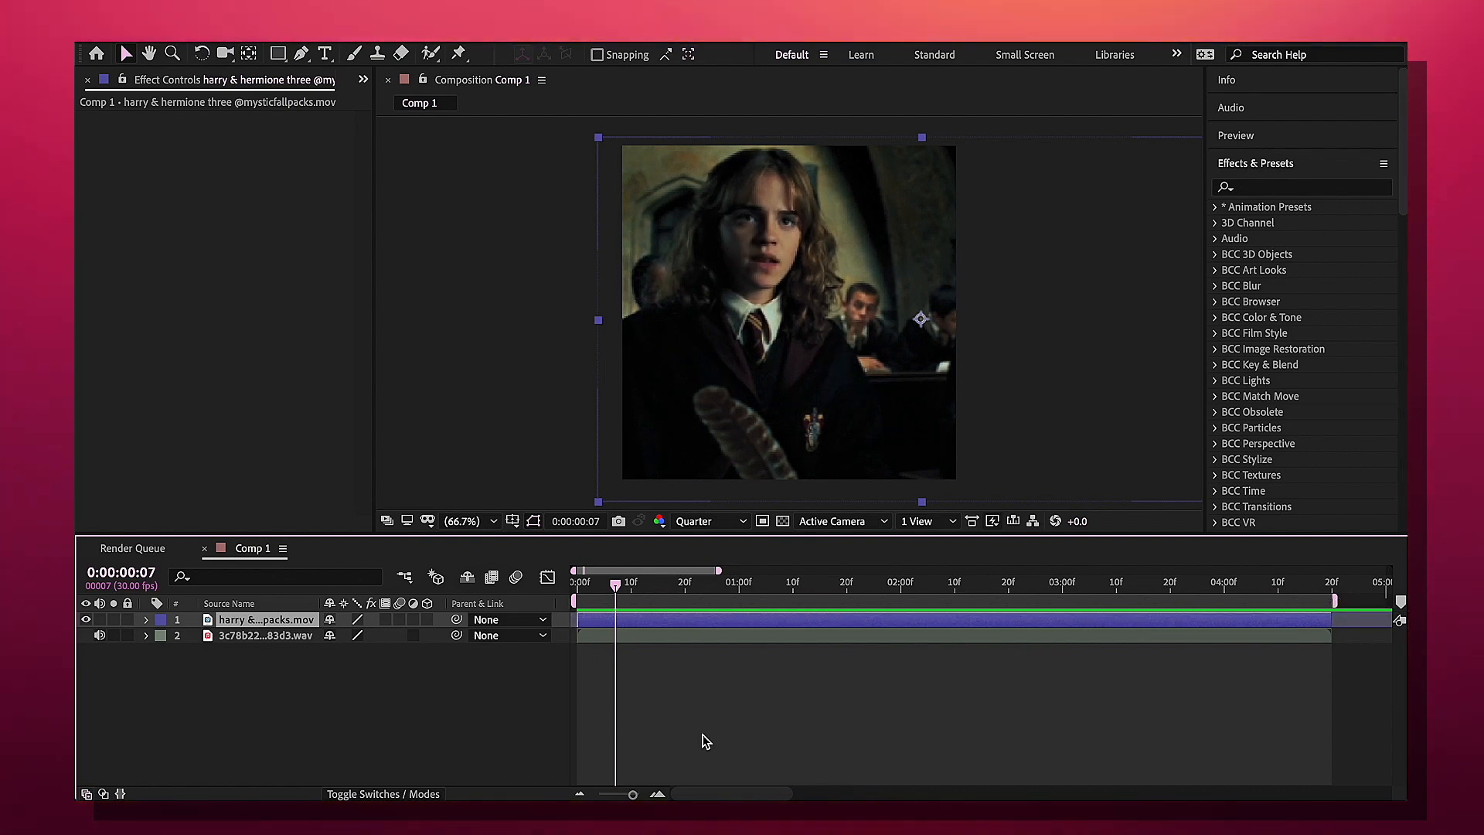
{"action": "mouse_move", "coordinate": [713, 627]}
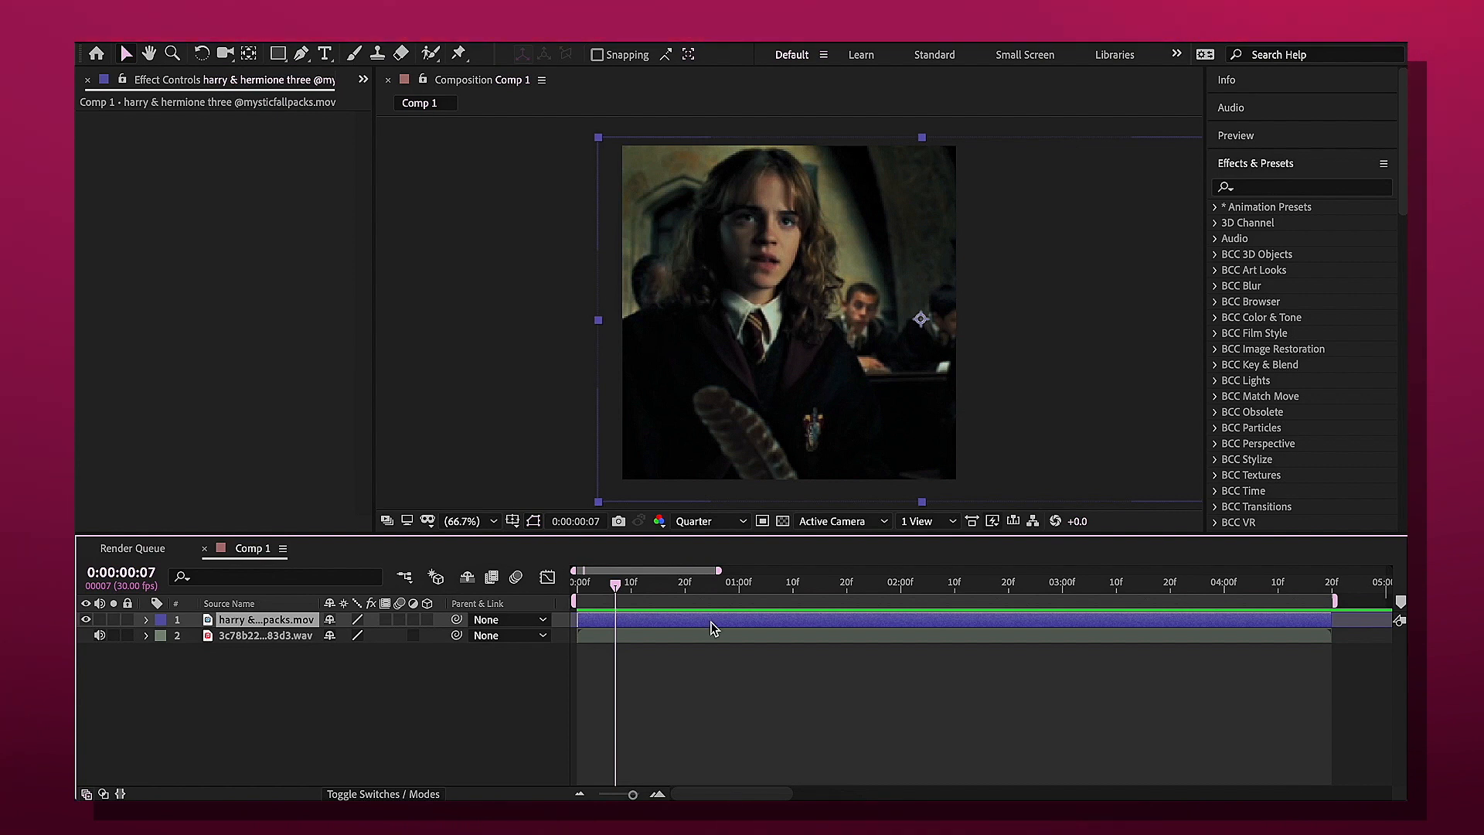